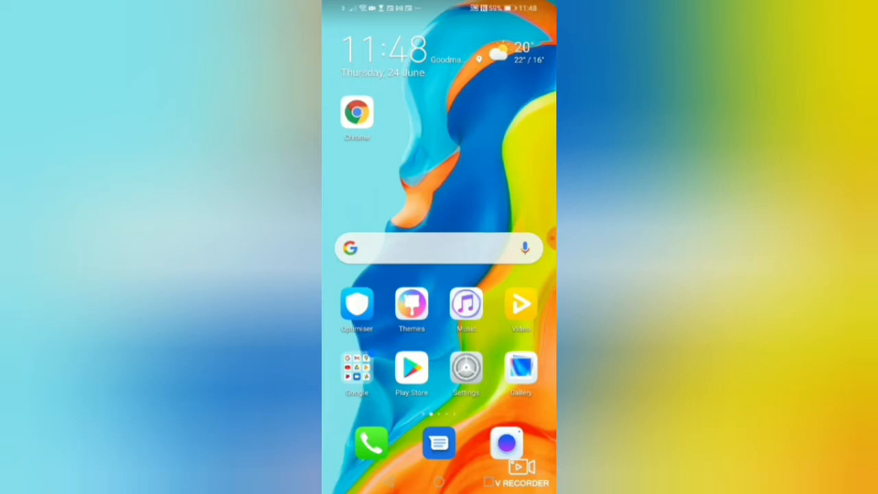
# Launch the Microsoft Office app from the home screen to reach its recent-documents Home list
pyautogui.hscroll(-3)
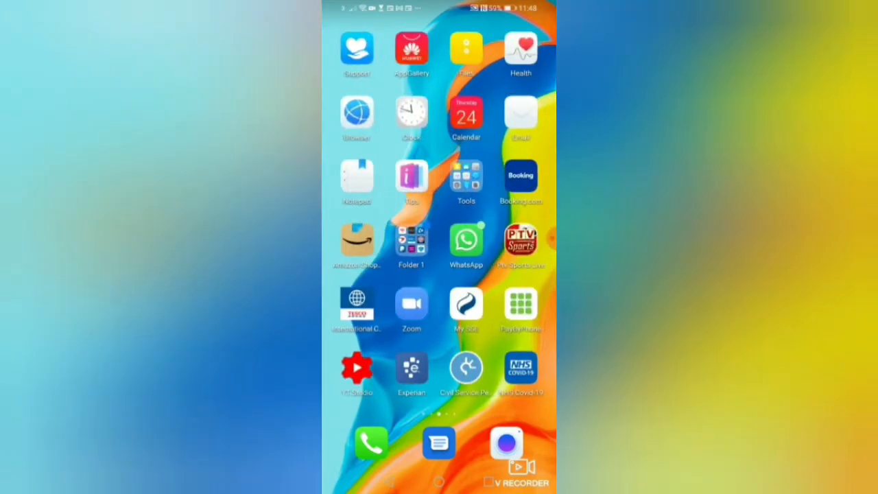
pyautogui.hscroll(-3)
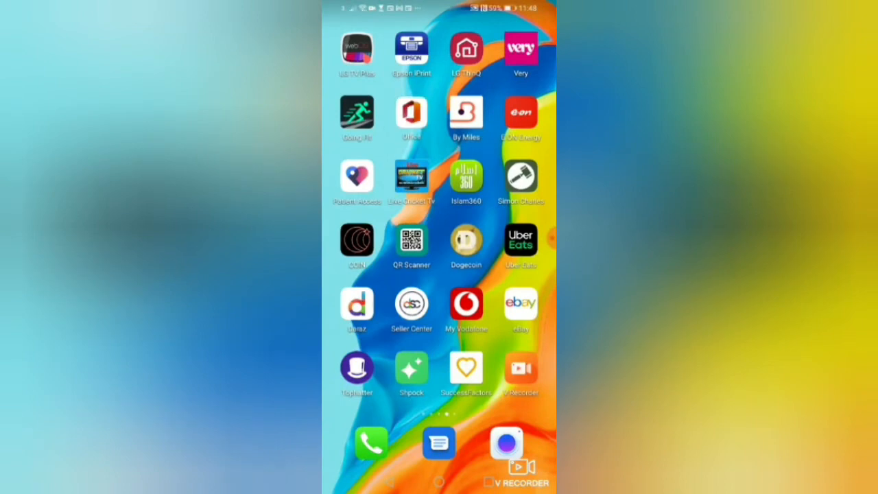
pyautogui.click(411, 112)
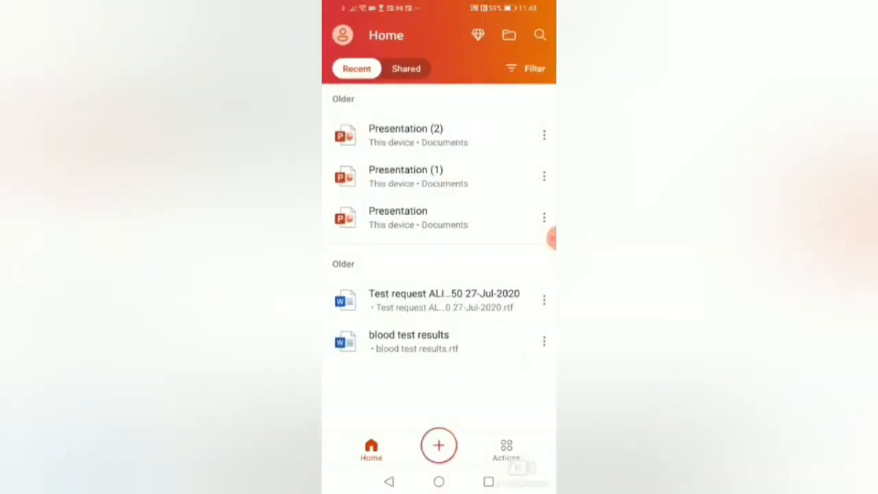
# Create a new PowerPoint presentation and browse the templates for the teal design
pyautogui.click(439, 445)
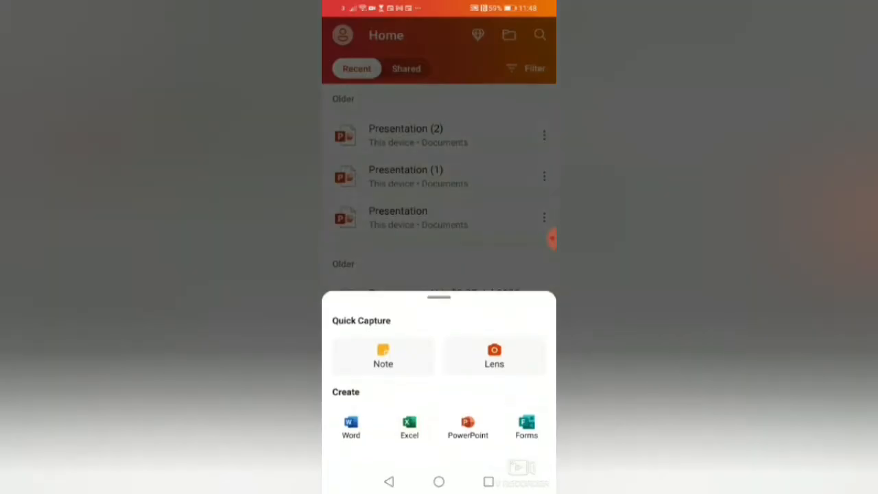
pyautogui.click(468, 426)
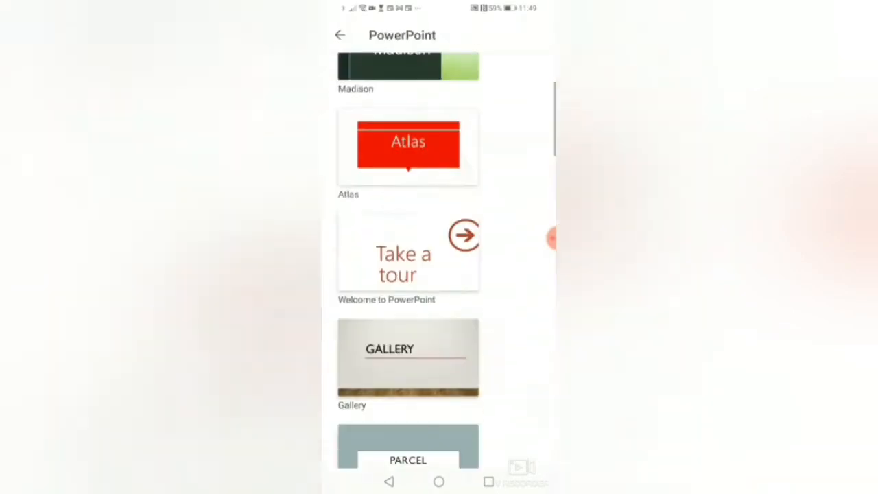
pyautogui.scroll(-3)
pyautogui.write('This predtatio')
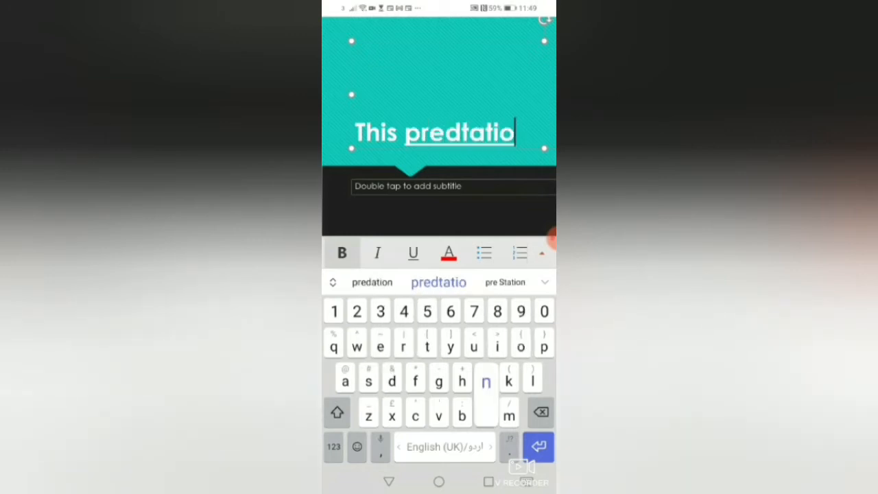
# Fix the title's spelling and finish the sentence explaining the laser pointer and pen options
pyautogui.click(541, 412)
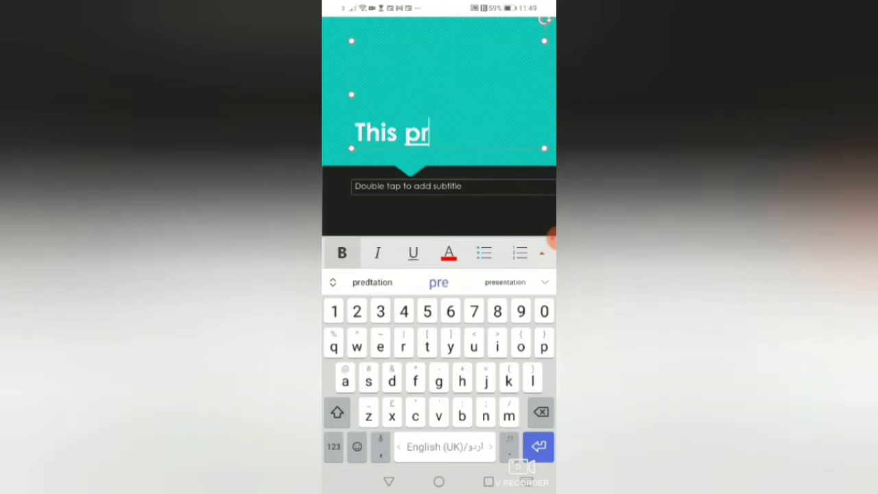
pyautogui.write('esentation')
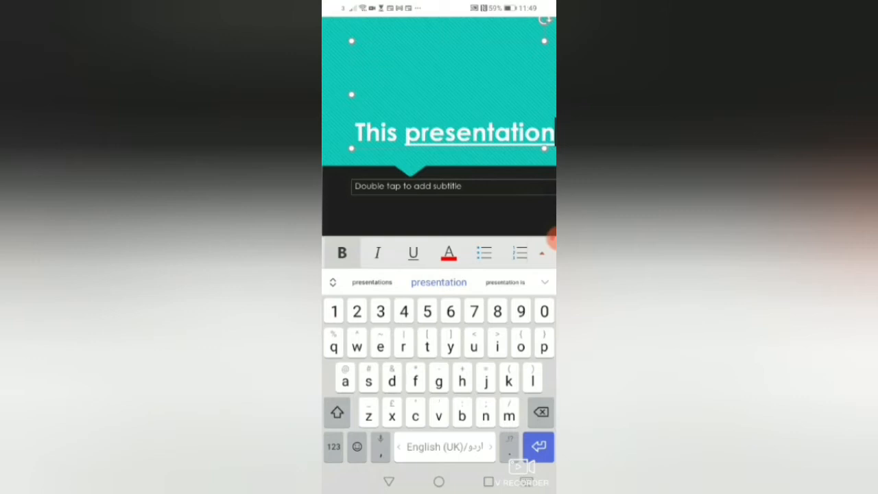
pyautogui.write('will')
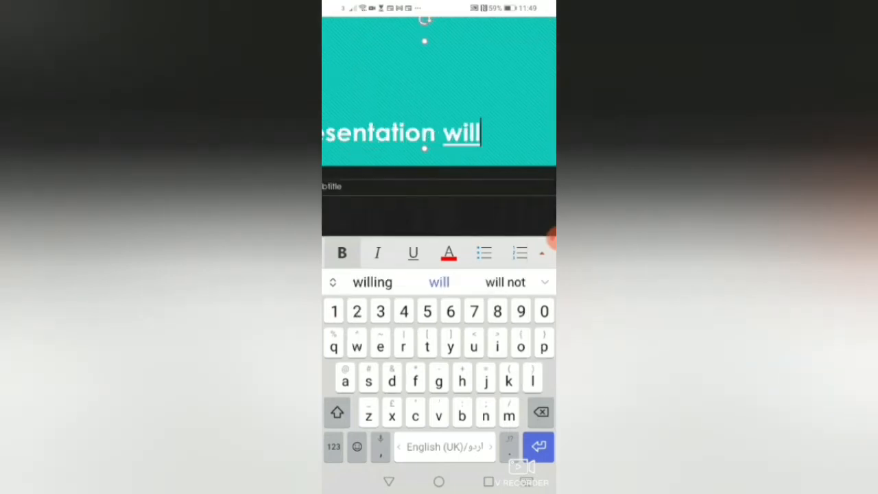
pyautogui.write('expla')
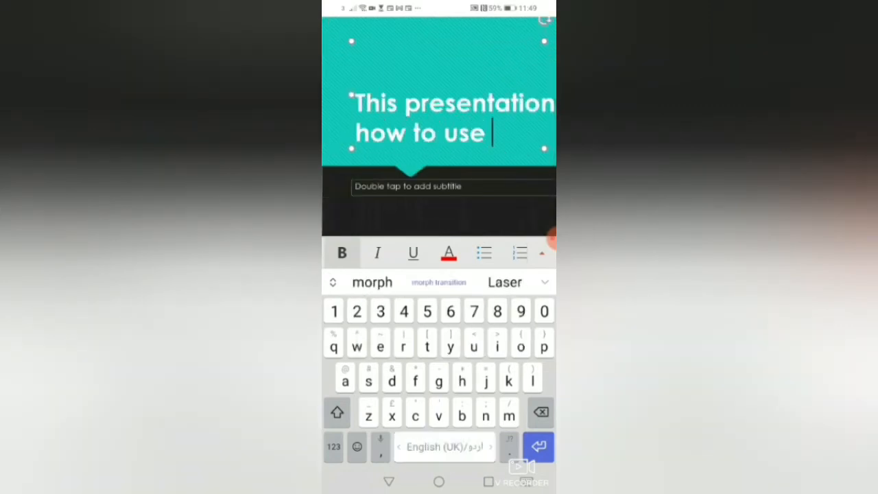
pyautogui.write('laser')
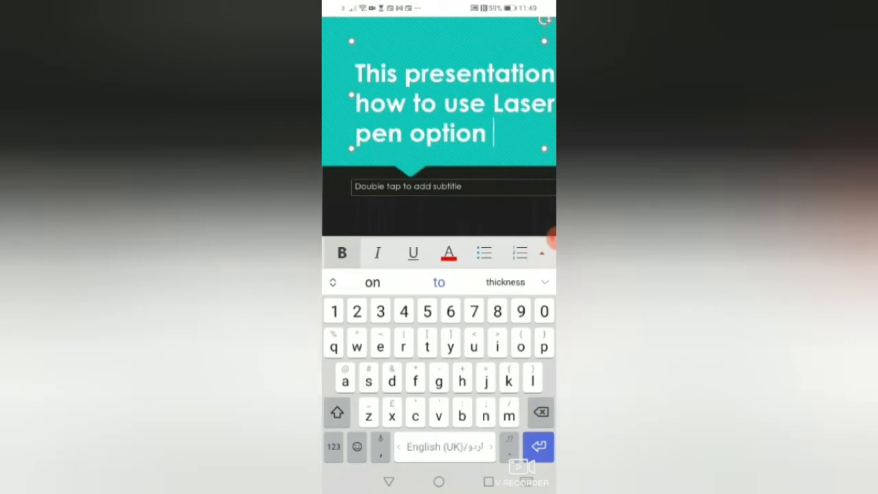
pyautogui.write('s on mobile')
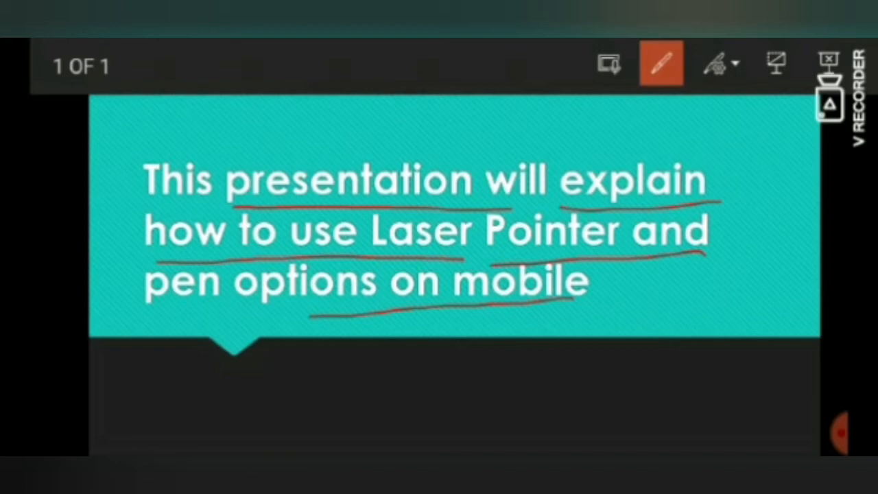
# Bring up the Ink Tools menu of pen, highlighter and eraser choices during the slideshow
pyautogui.click(719, 63)
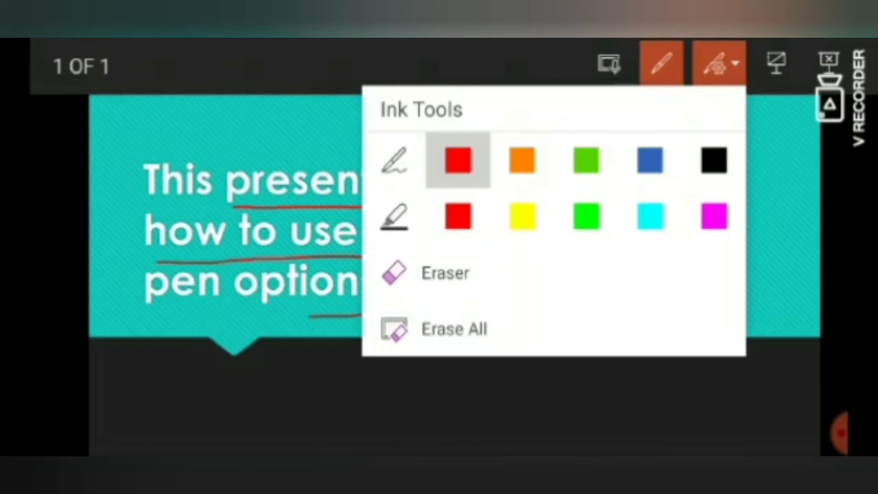
# Highlight the opening title words in yellow, then erase the highlights and underlines
pyautogui.click(661, 63)
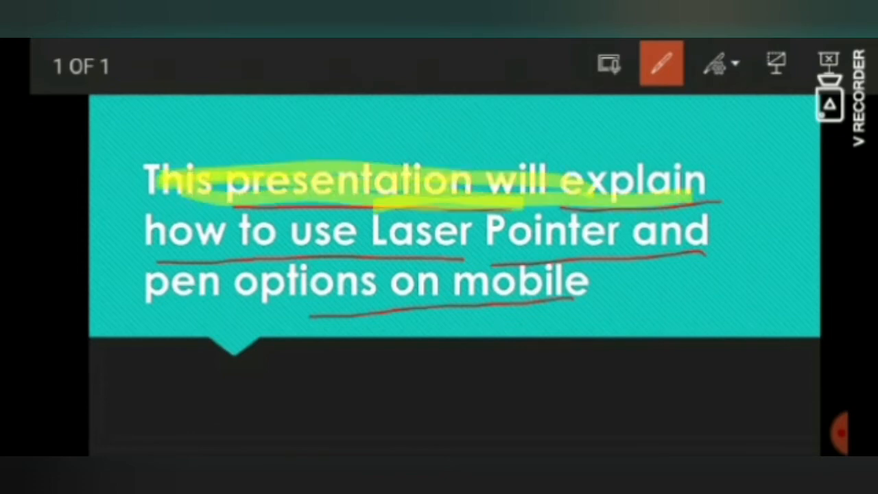
pyautogui.click(719, 63)
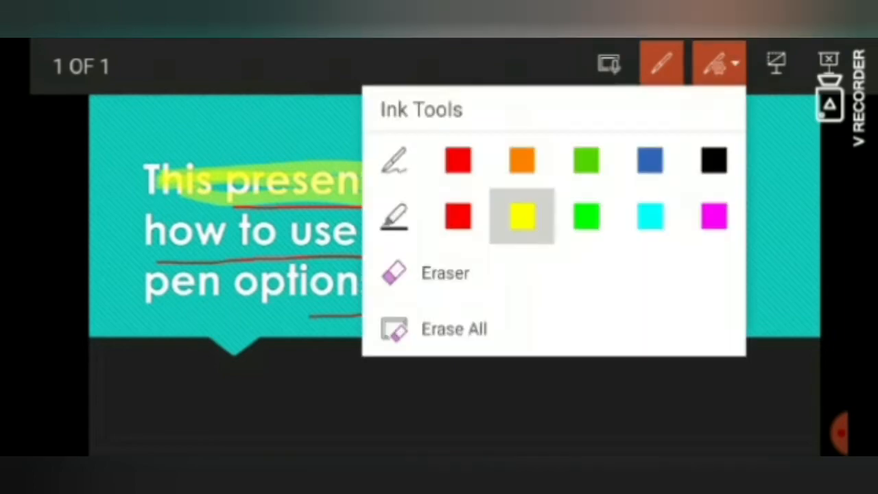
pyautogui.click(393, 272)
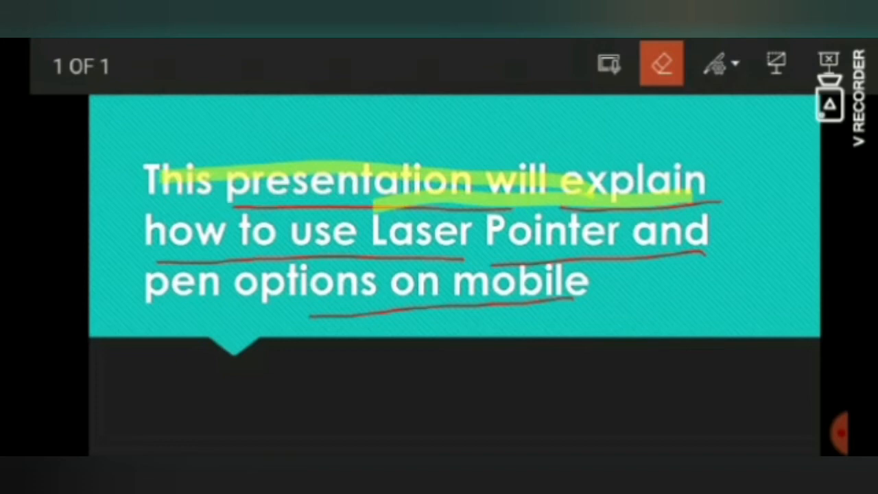
pyautogui.click(719, 63)
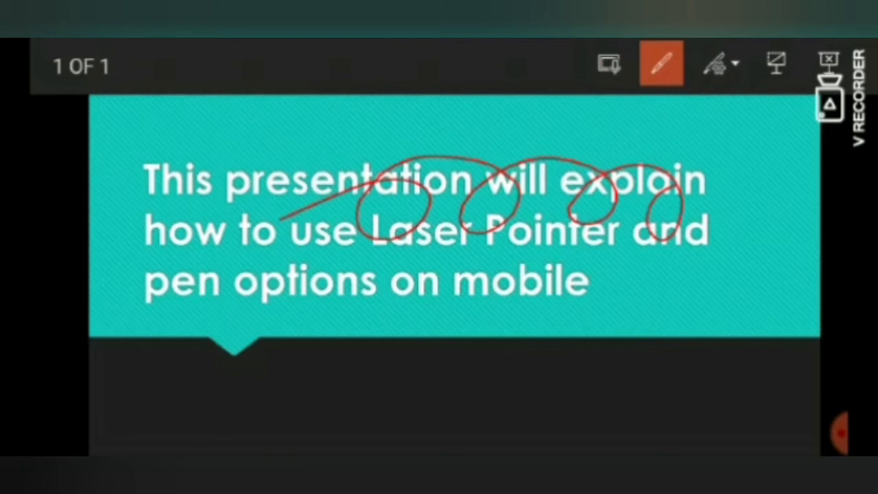
pyautogui.click(716, 63)
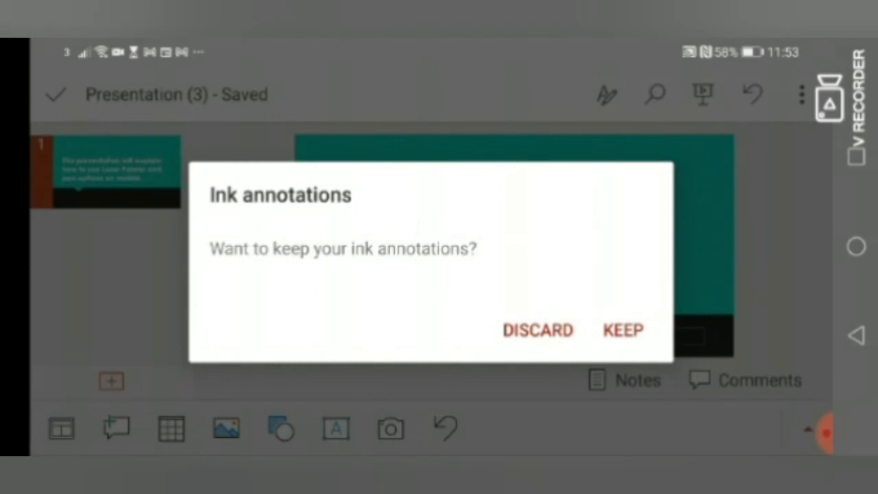
# Respond in the Ink annotations prompt that appears after ending the slideshow
pyautogui.click(623, 329)
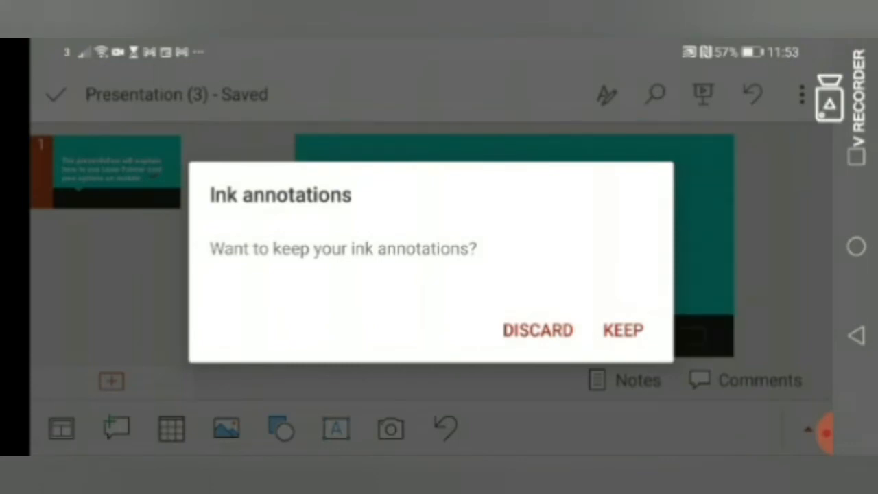
# Keep the ink annotations so the red pen marks remain on the slide title
pyautogui.click(623, 330)
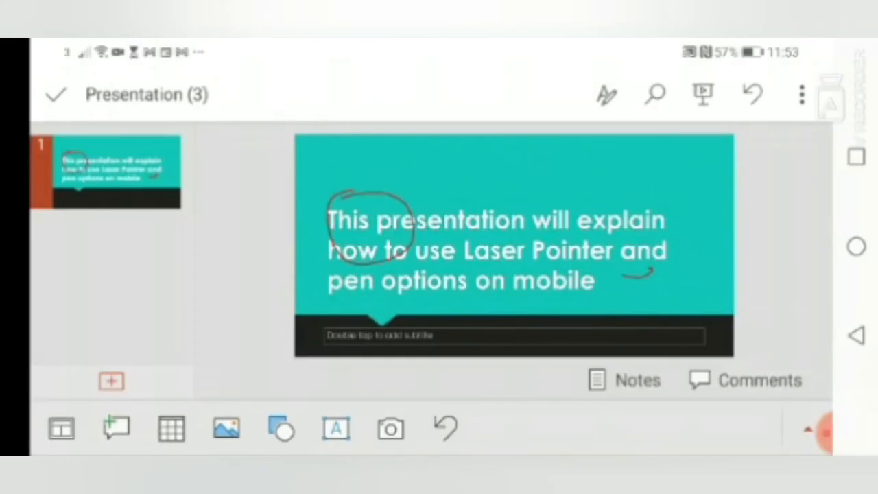